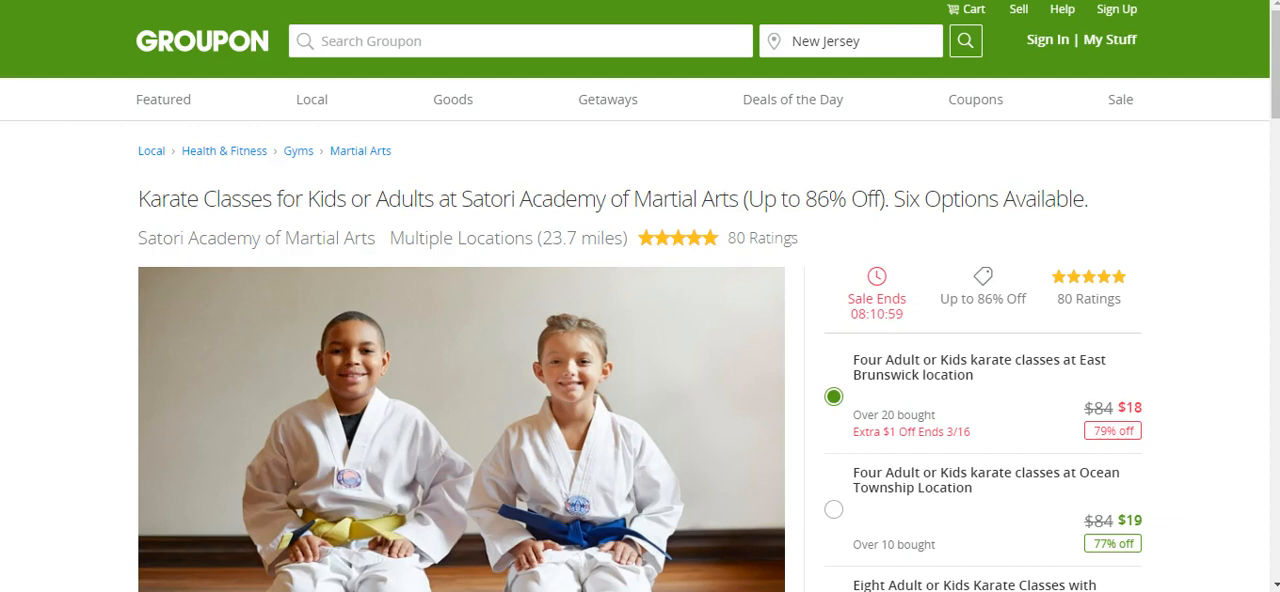
mouse_move(278, 98)
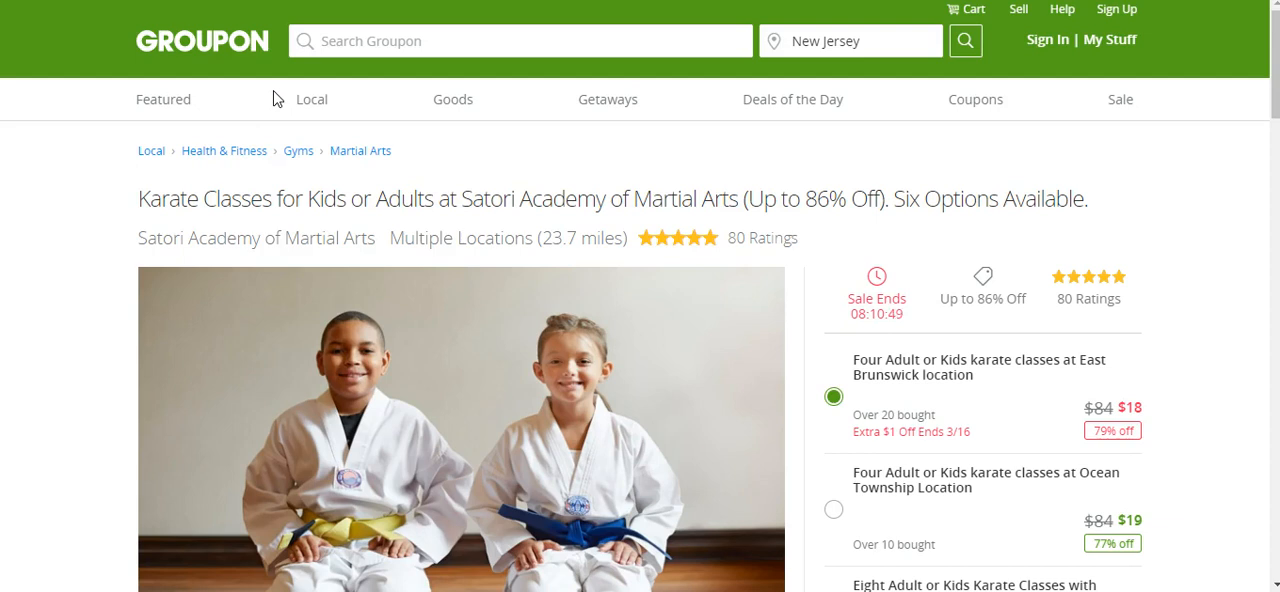
mouse_move(610, 450)
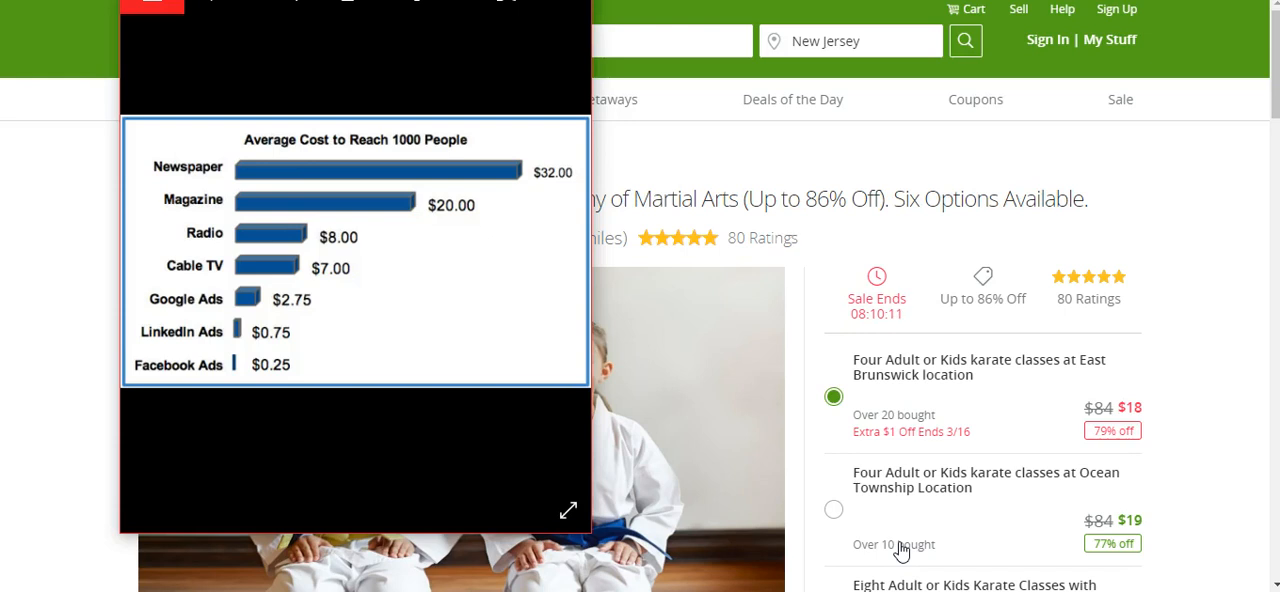
mouse_move(620, 268)
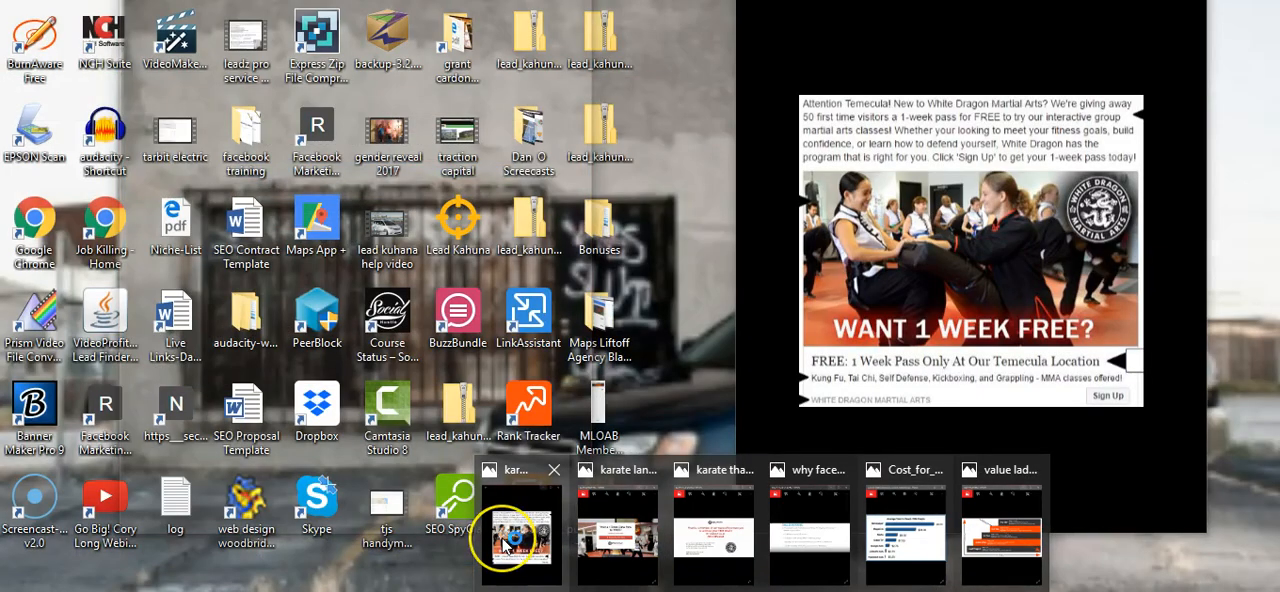
Step: Bring the value ladder chart window to the front in Microsoft Photos
click(1000, 535)
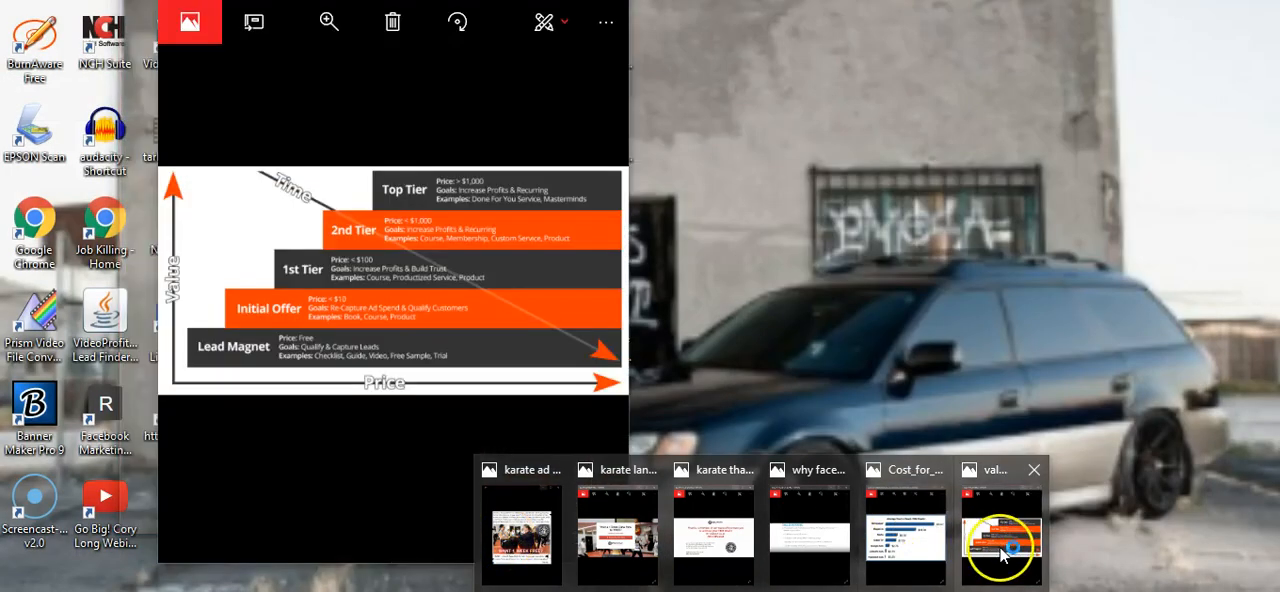
click(1000, 535)
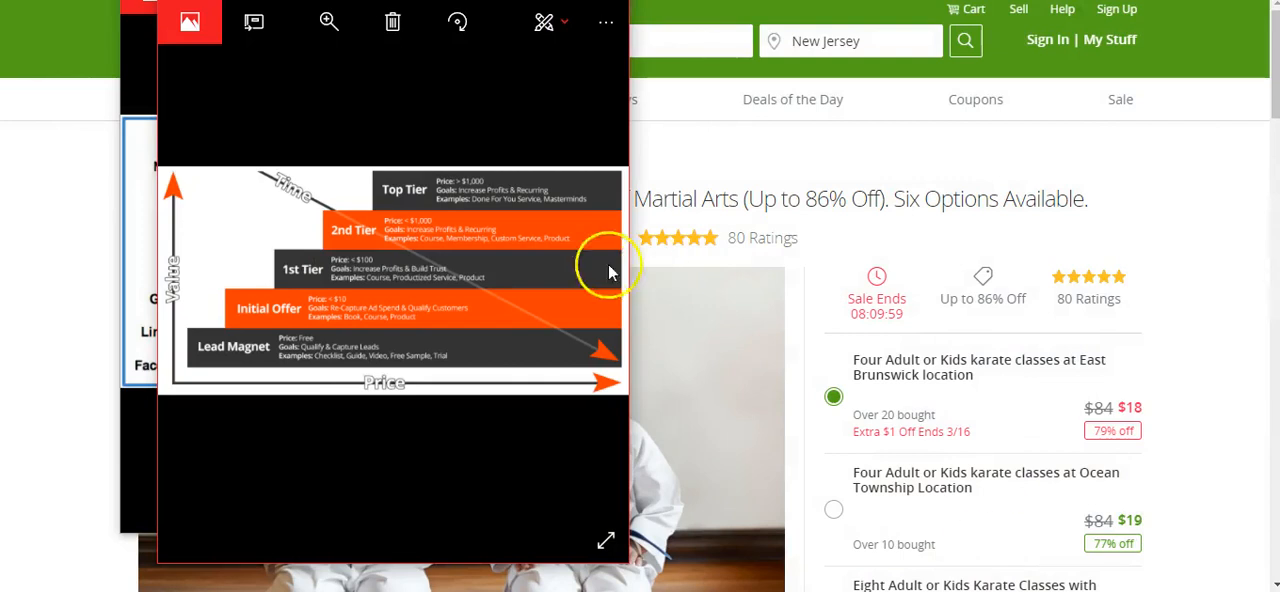
mouse_move(518, 261)
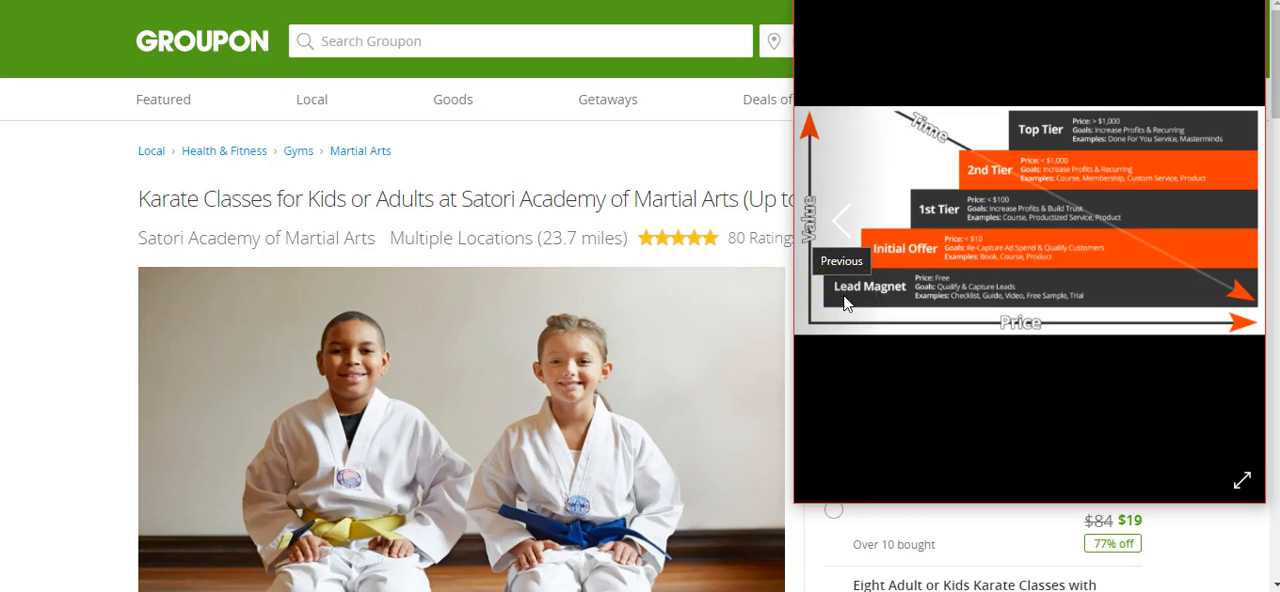
mouse_move(87, 275)
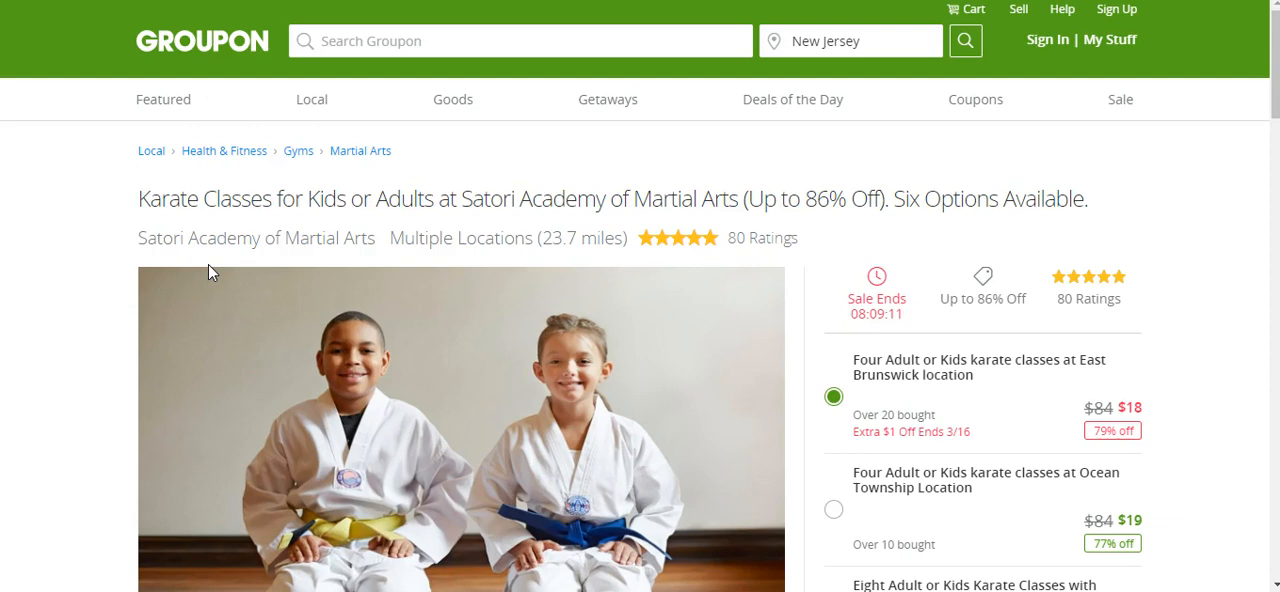
mouse_move(658, 428)
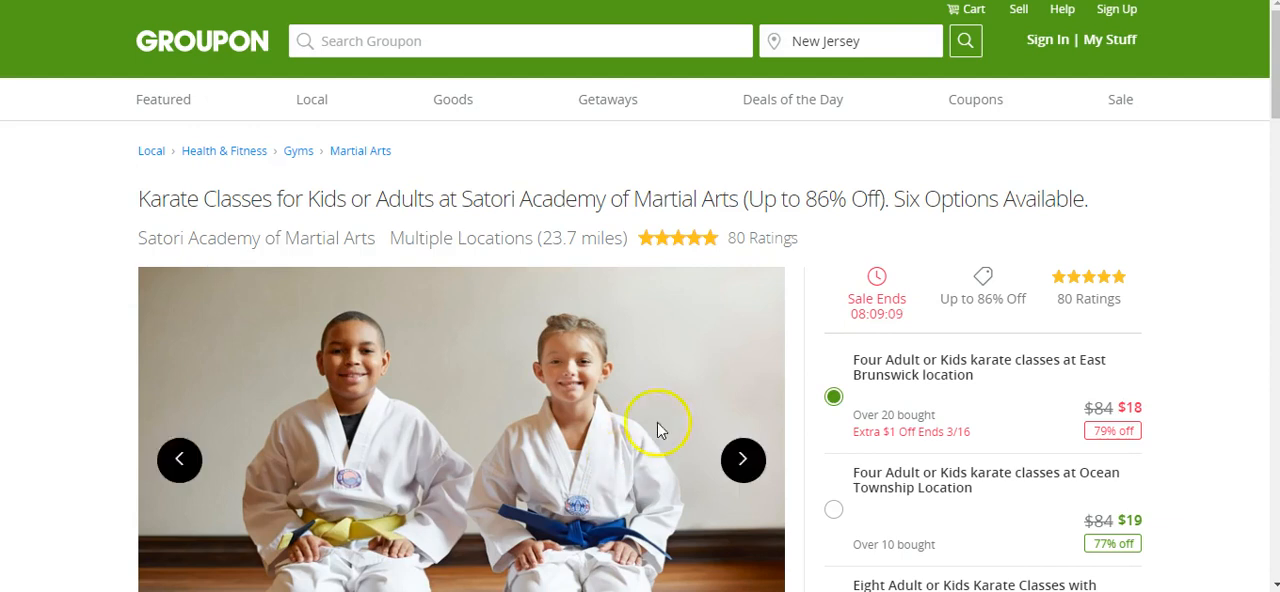
mouse_move(878, 441)
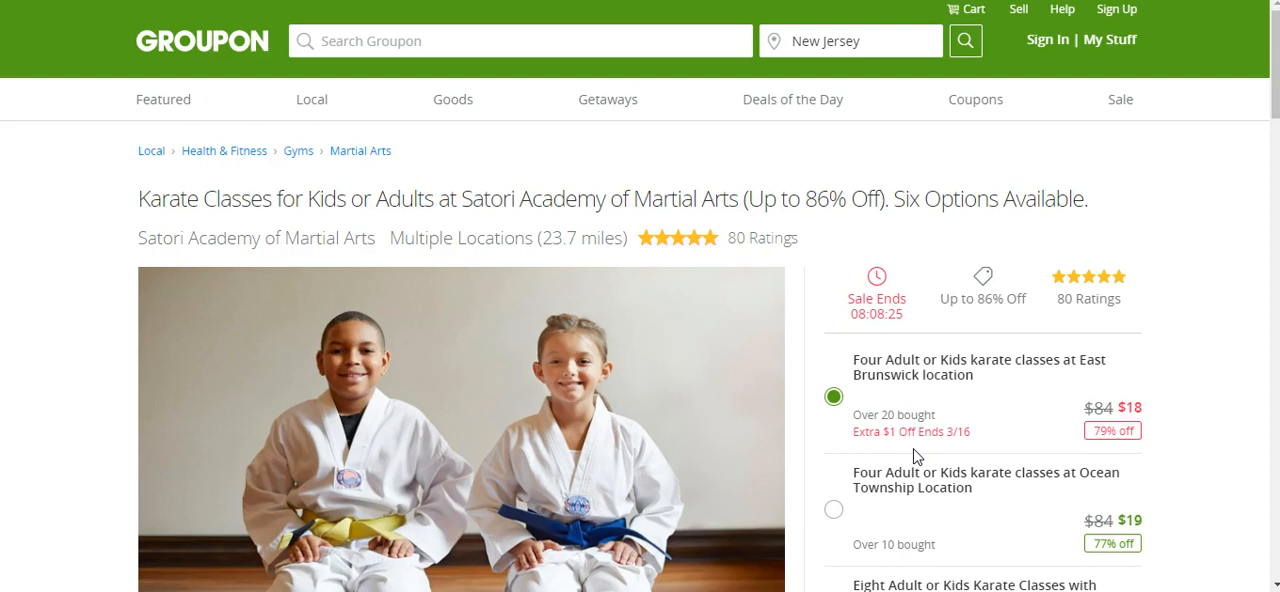
mouse_move(830, 231)
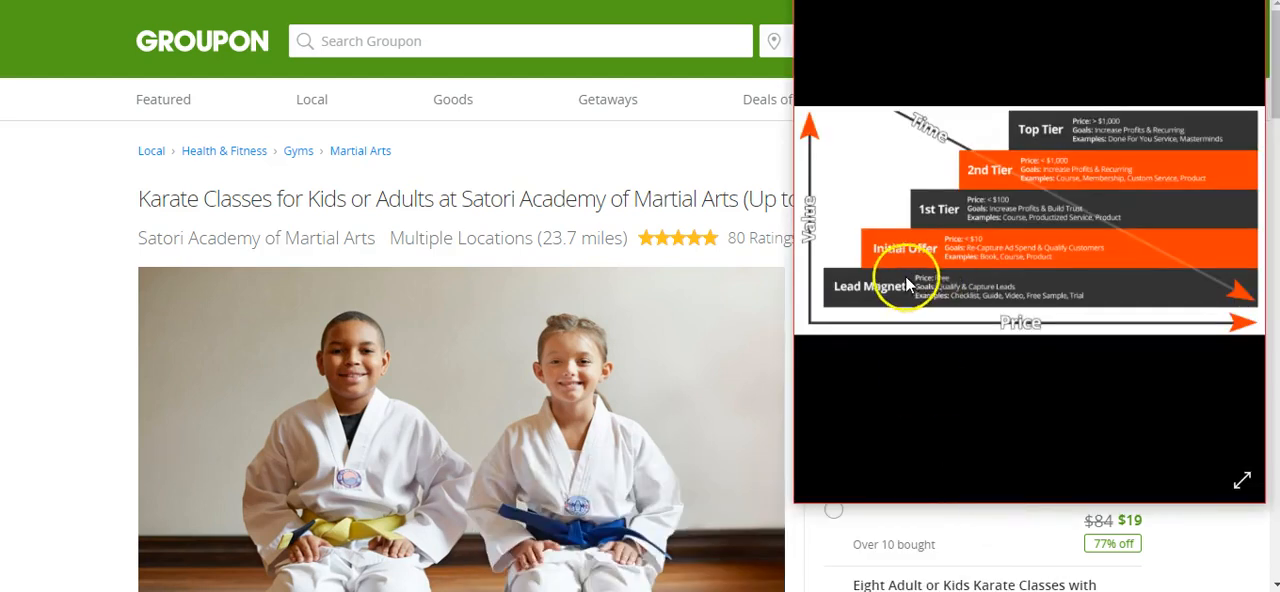
mouse_move(920, 258)
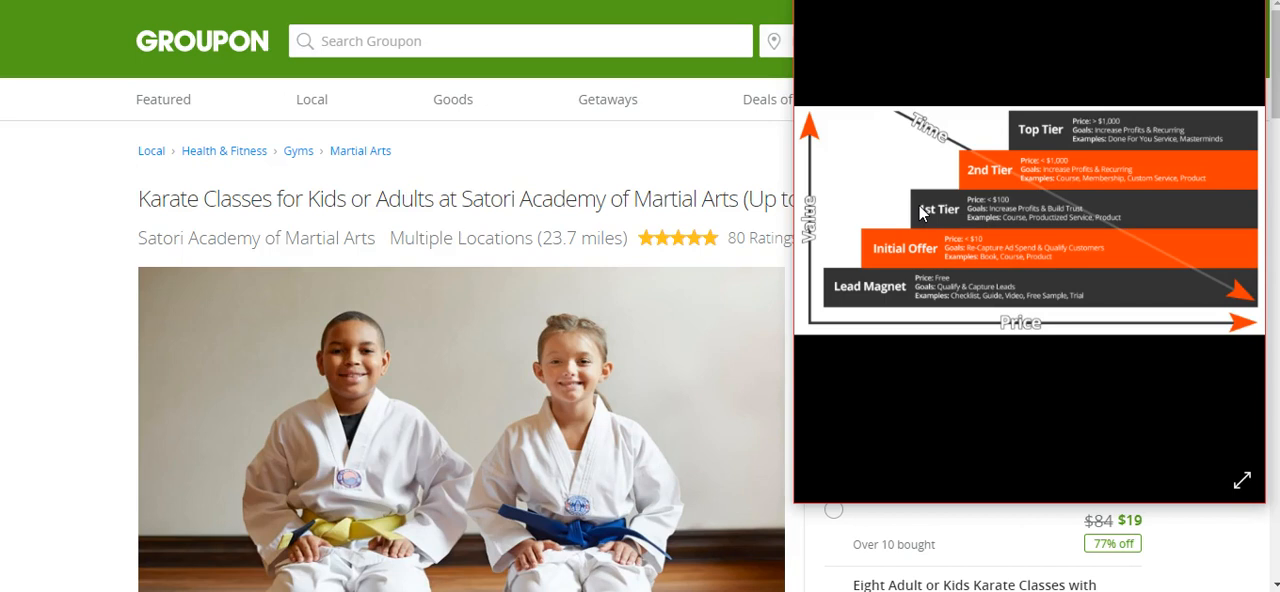
mouse_move(748, 175)
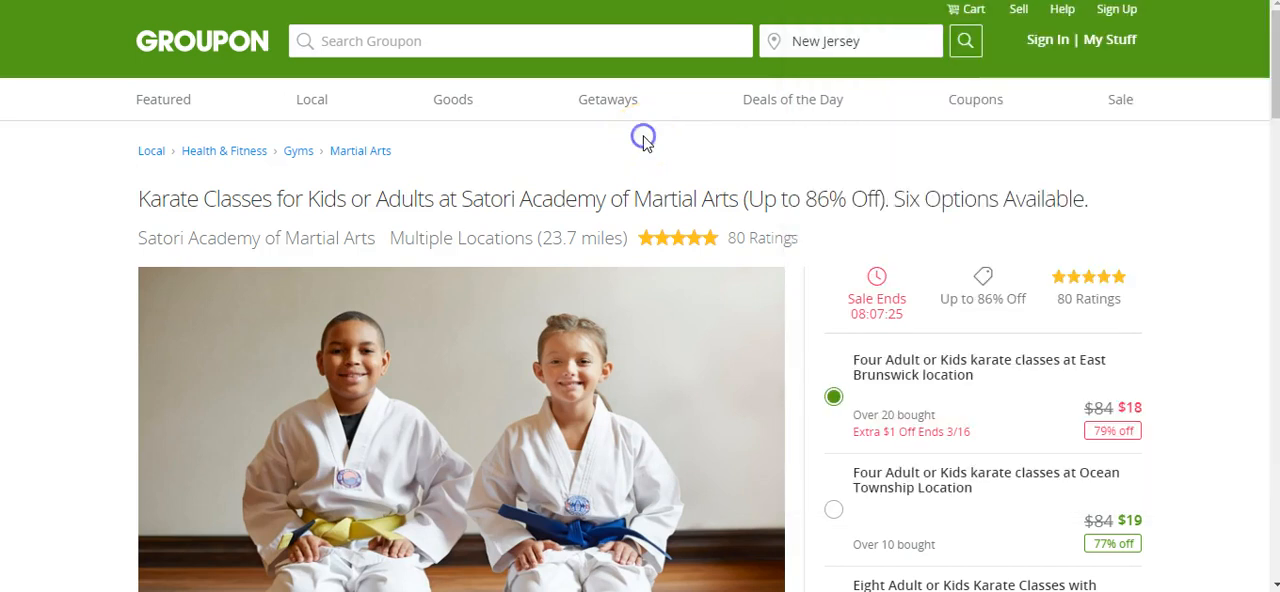
mouse_move(810, 375)
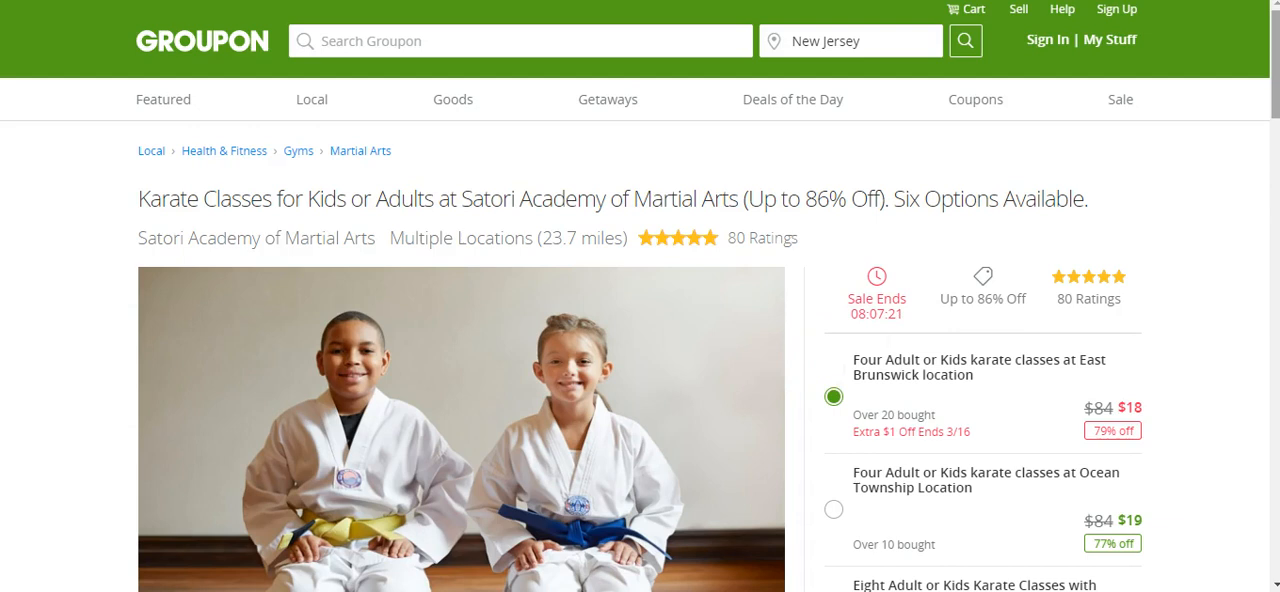
mouse_move(817, 341)
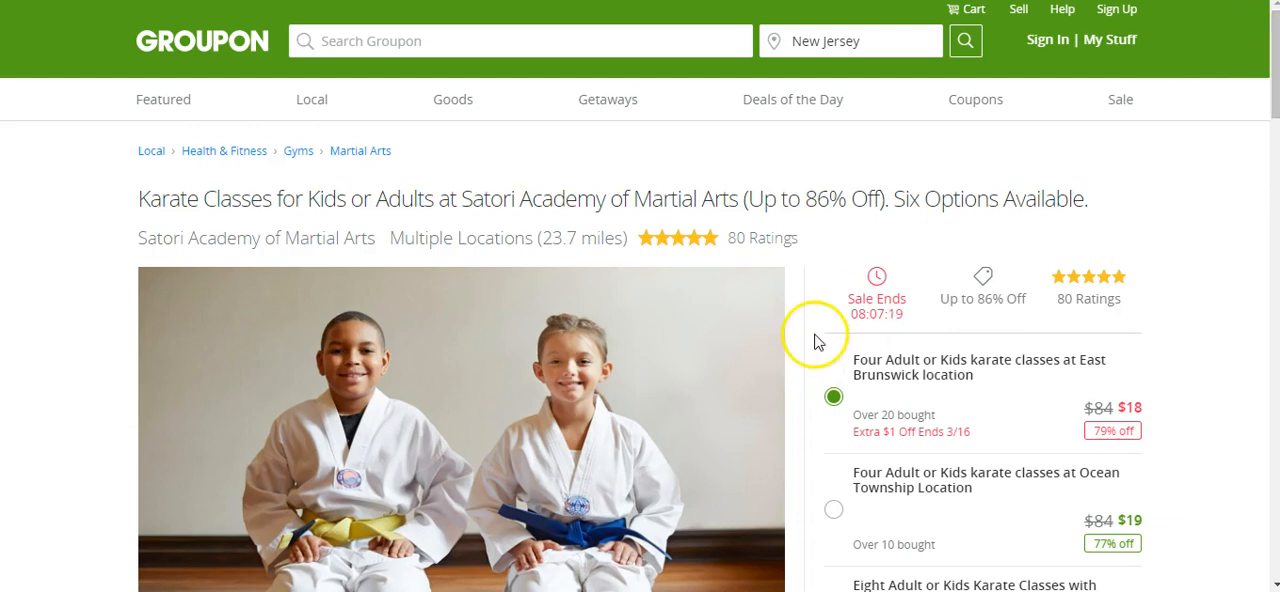
mouse_move(677, 488)
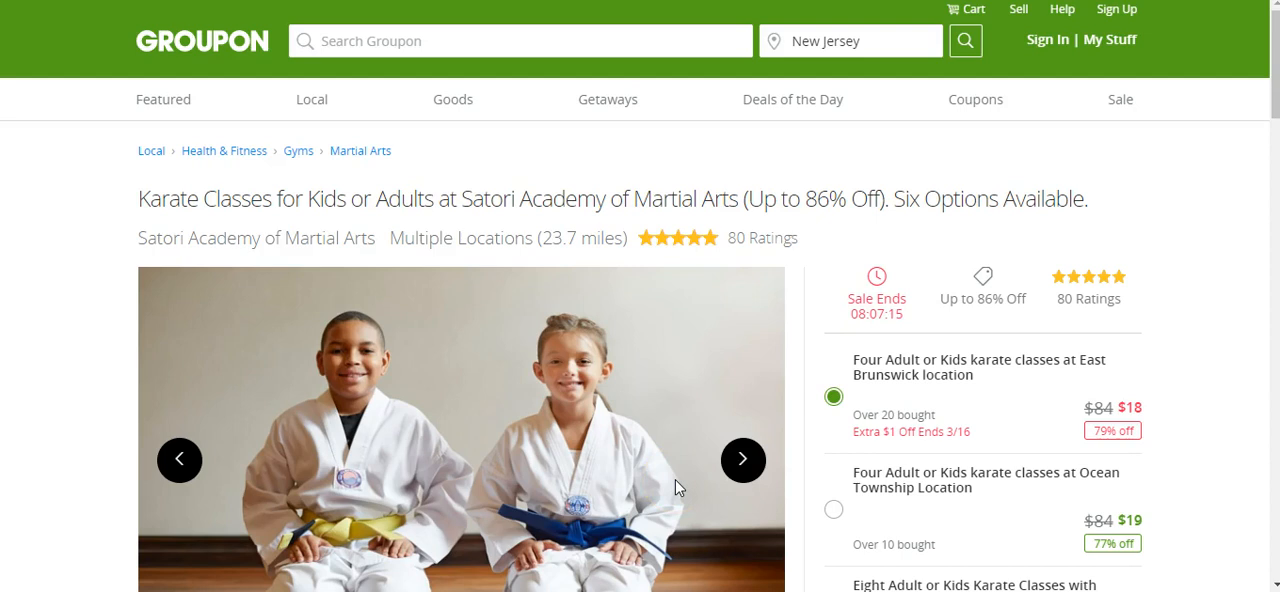
mouse_move(668, 548)
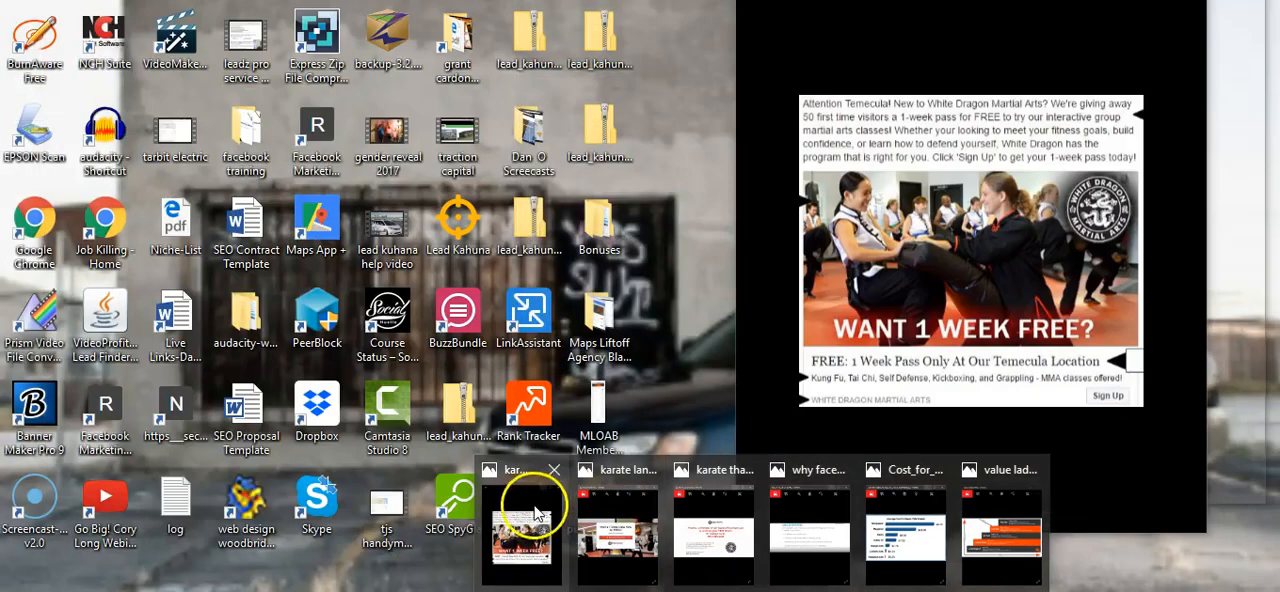
Step: Bring the White Dragon karate ad image to the front
click(521, 528)
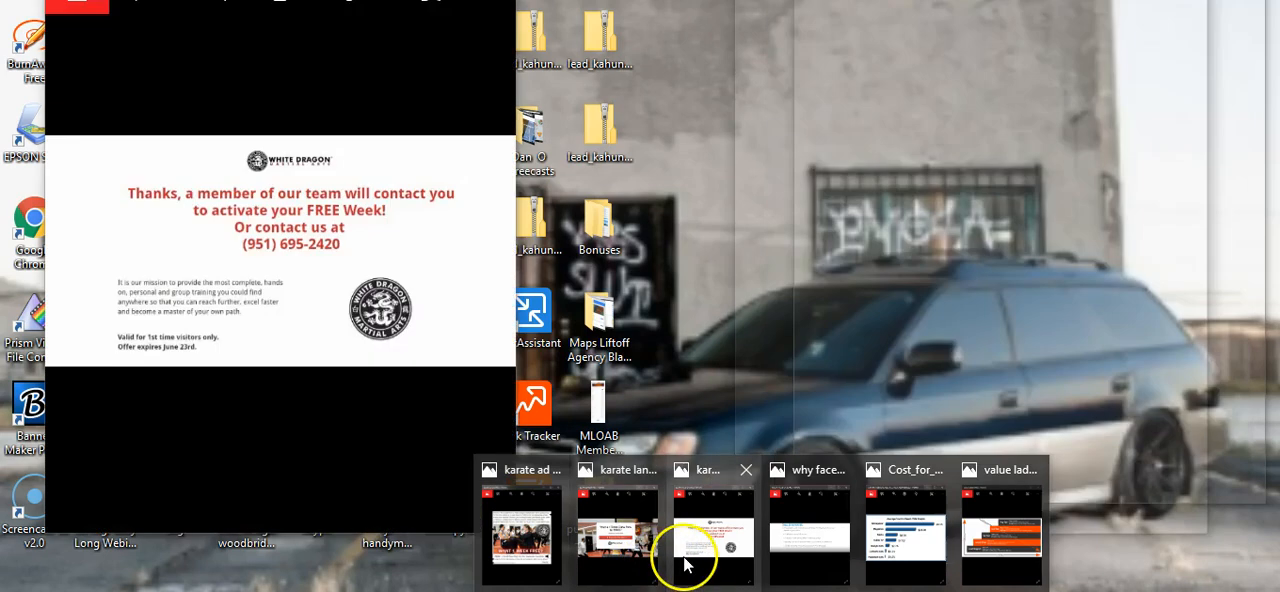
click(713, 530)
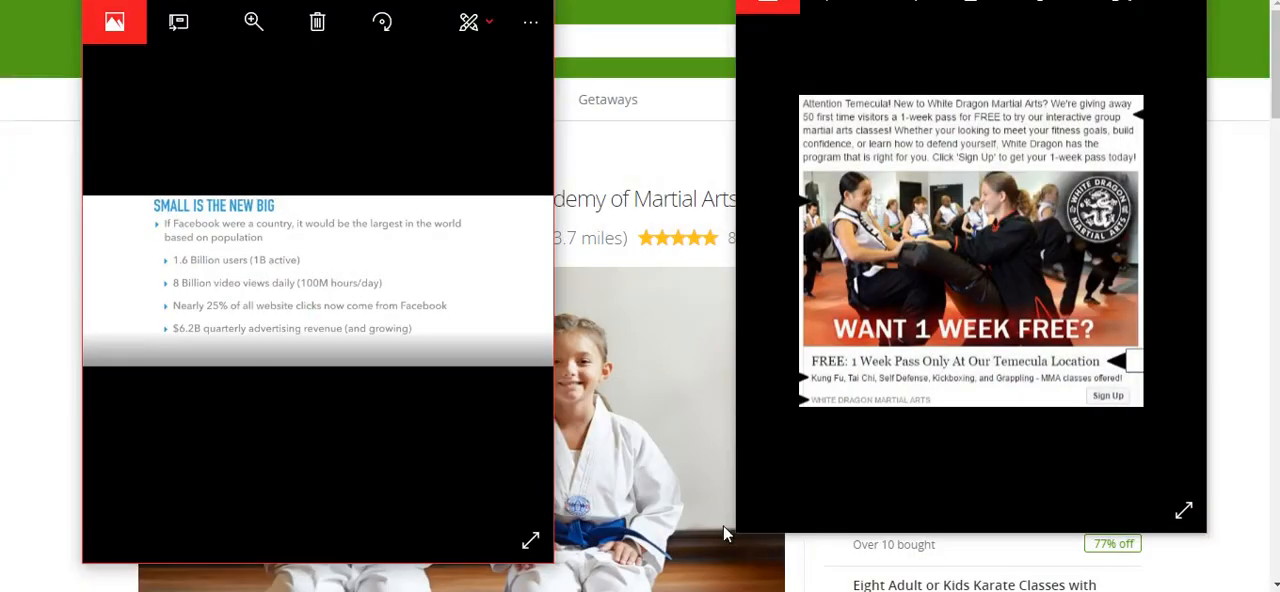
mouse_move(366, 320)
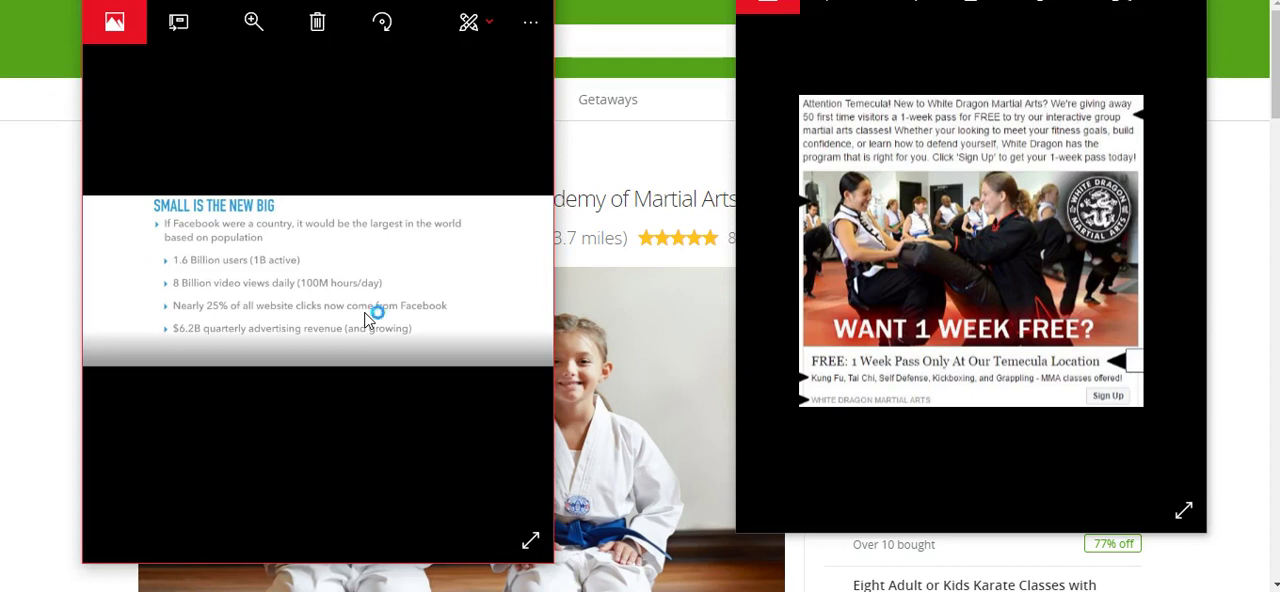
mouse_move(370, 311)
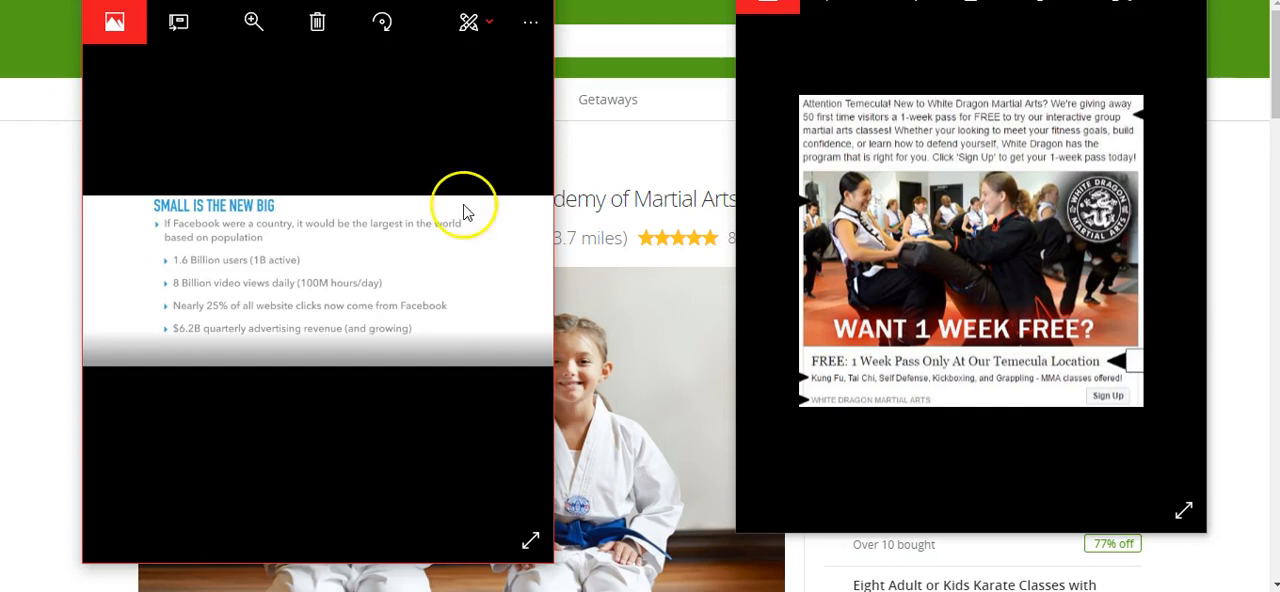
mouse_move(683, 550)
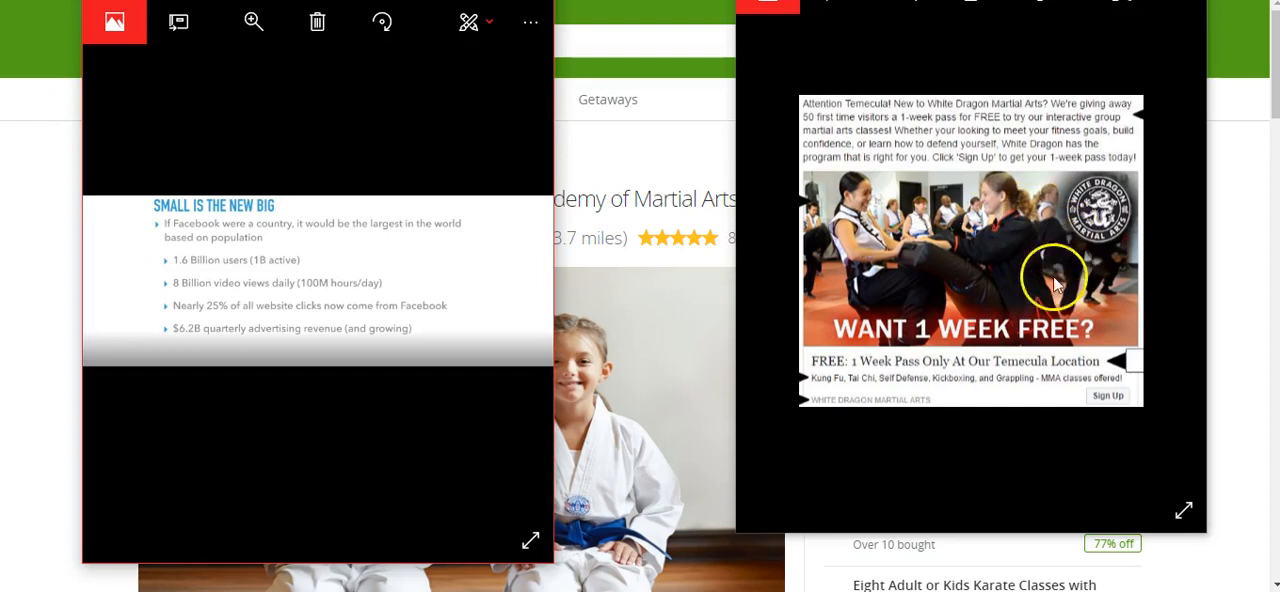
mouse_move(1008, 391)
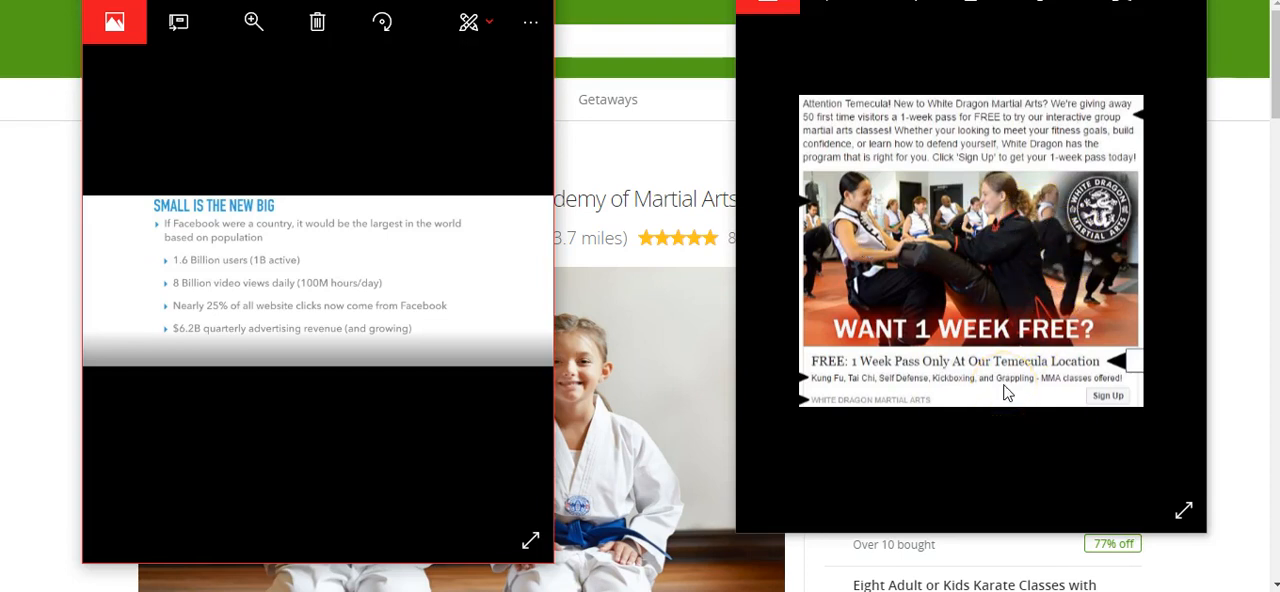
mouse_move(830, 305)
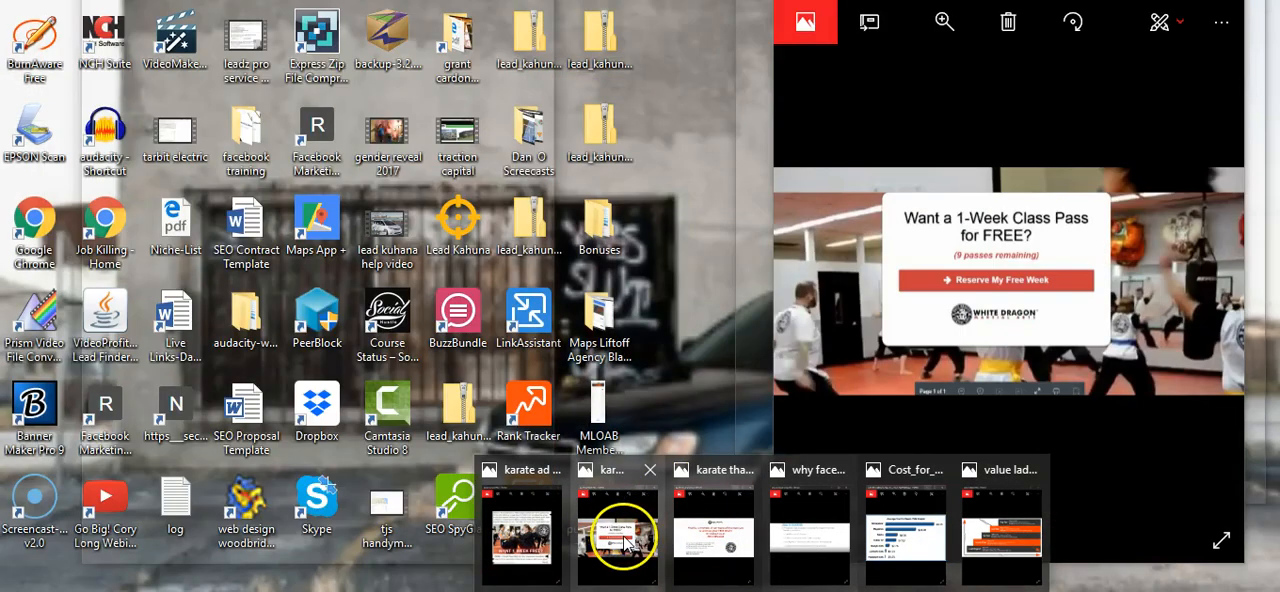
Step: Bring the White Dragon free one-week class pass landing page to the front
click(617, 535)
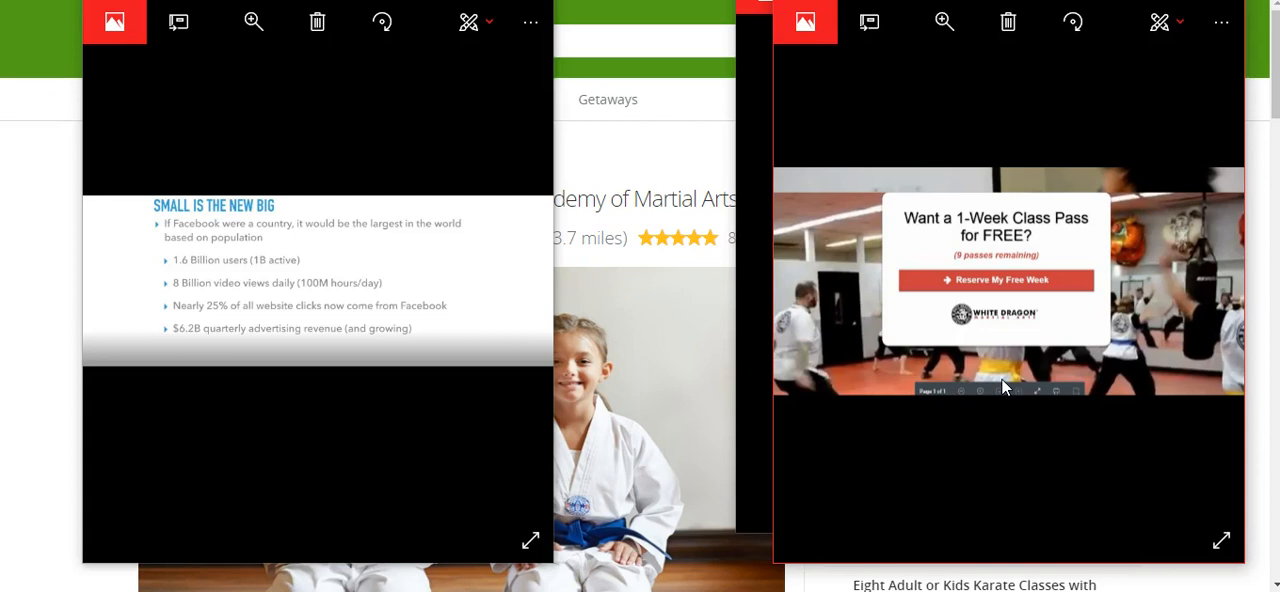
mouse_move(805, 357)
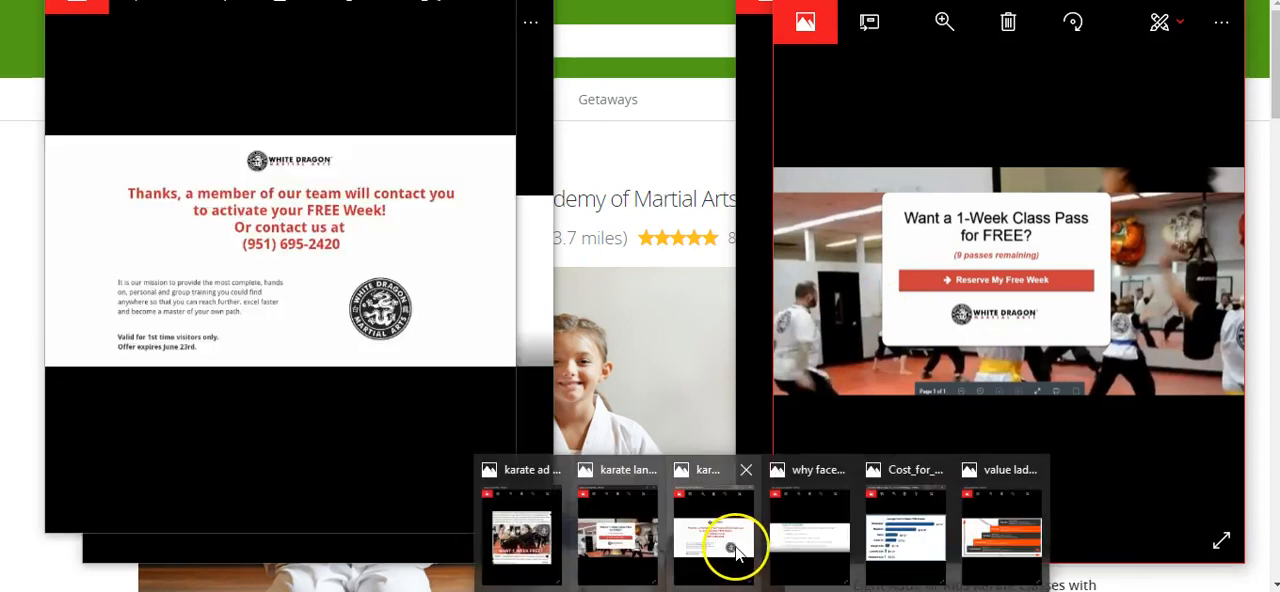
Step: Bring the White Dragon karate thank-you page image to the front
click(713, 533)
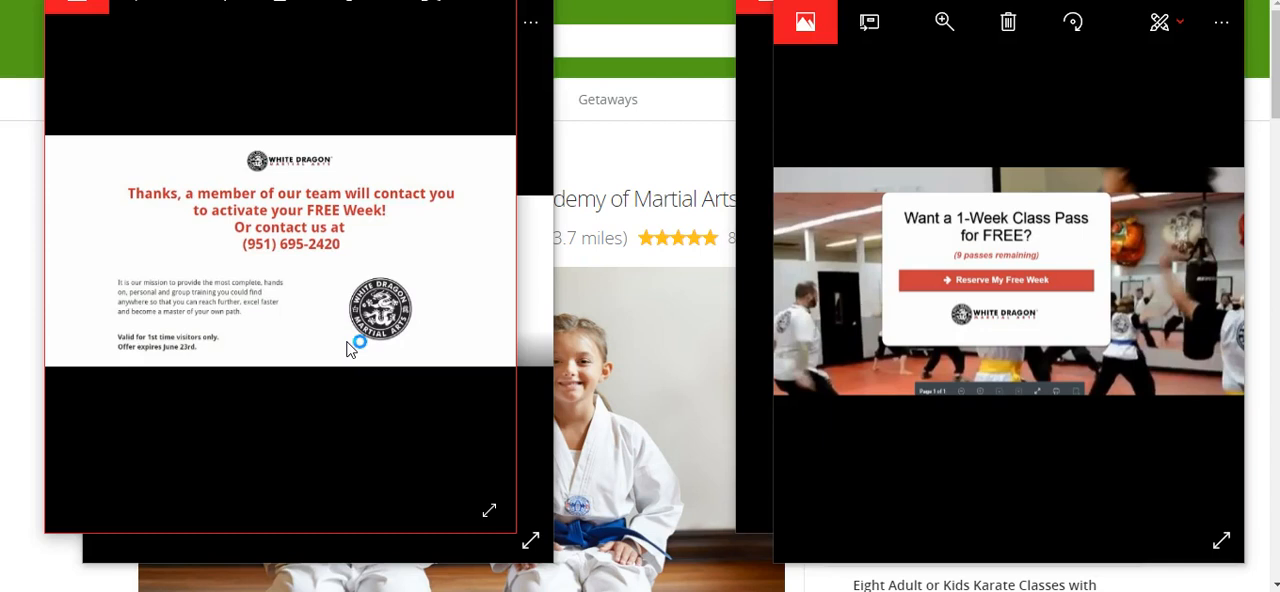
mouse_move(351, 349)
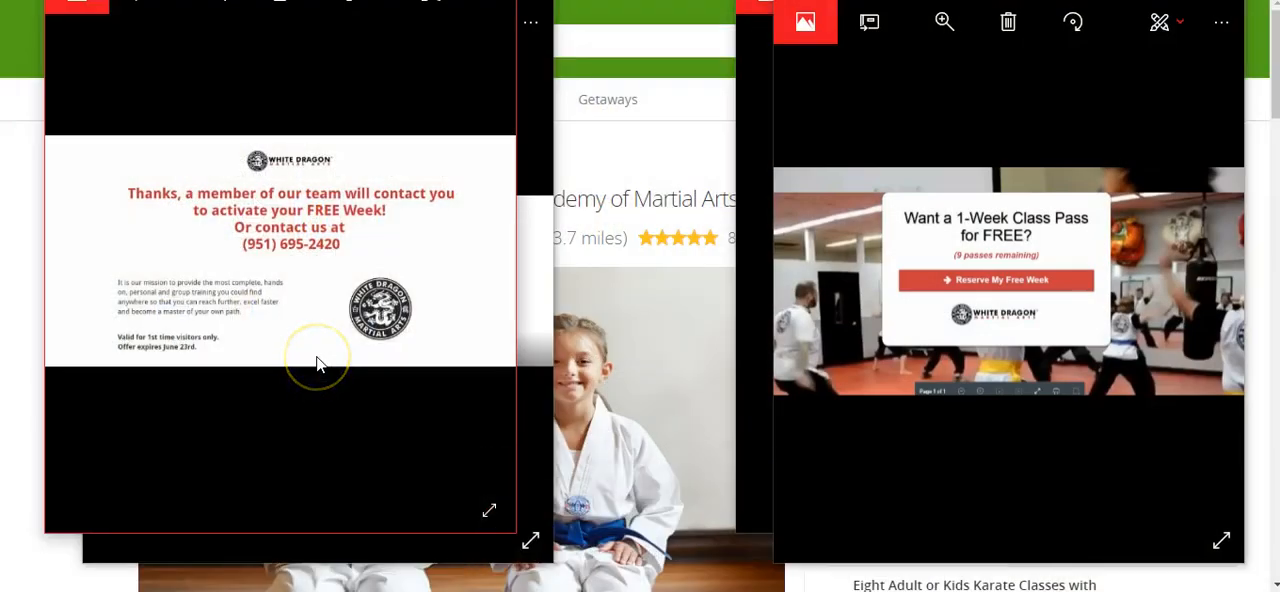
mouse_move(320, 363)
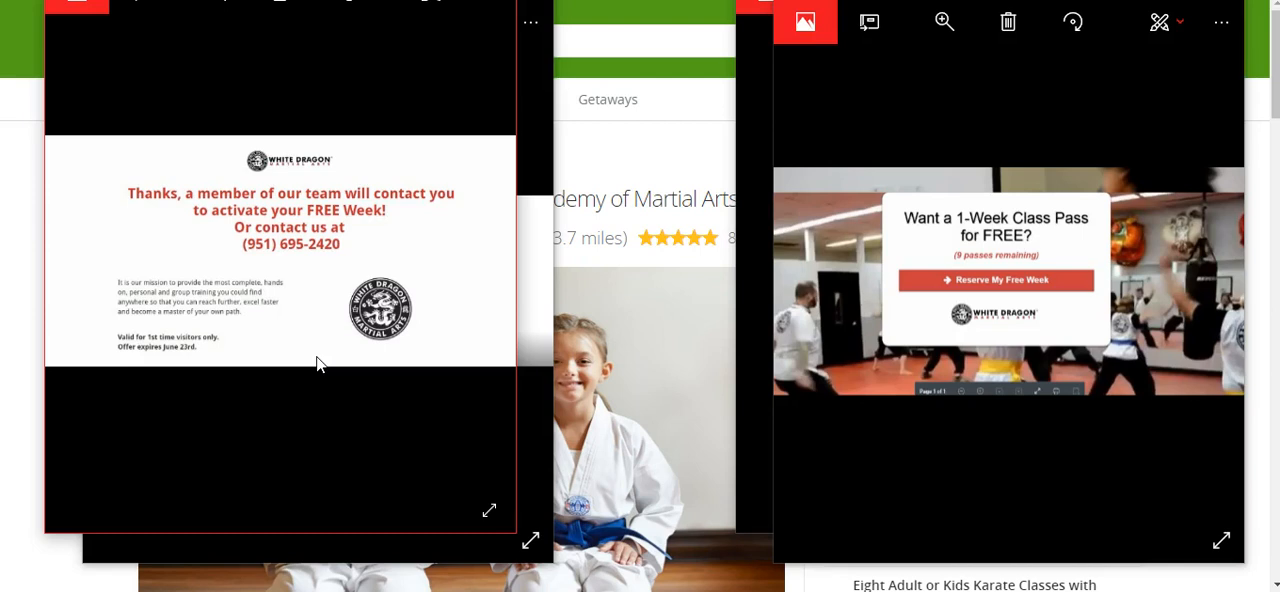
mouse_move(547, 175)
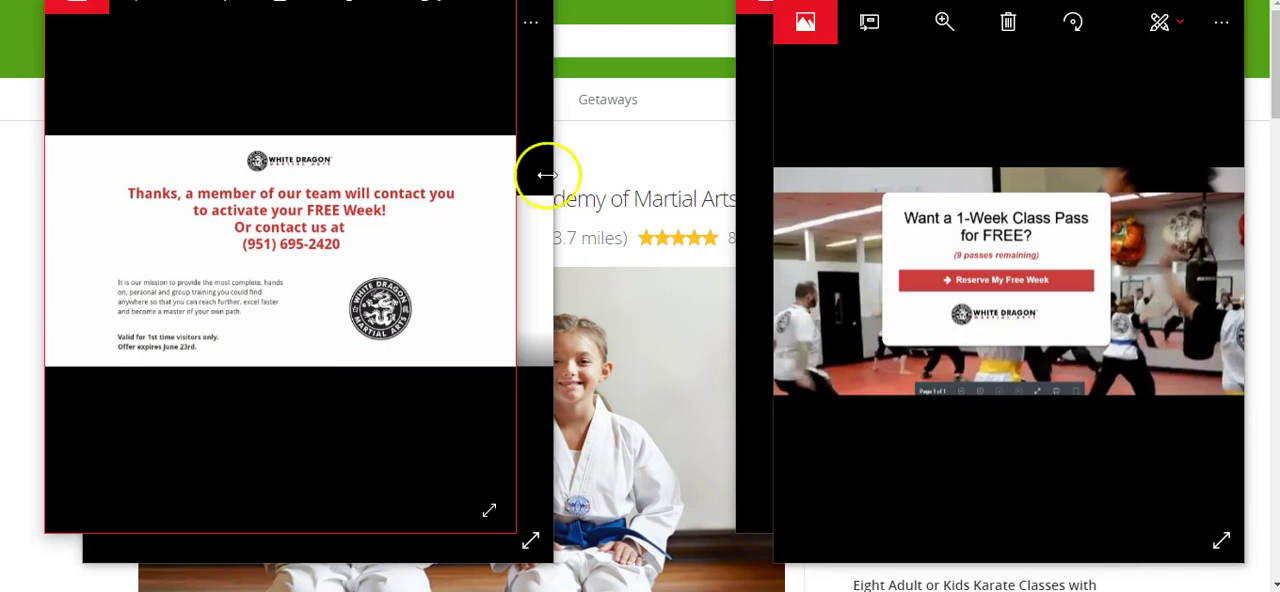